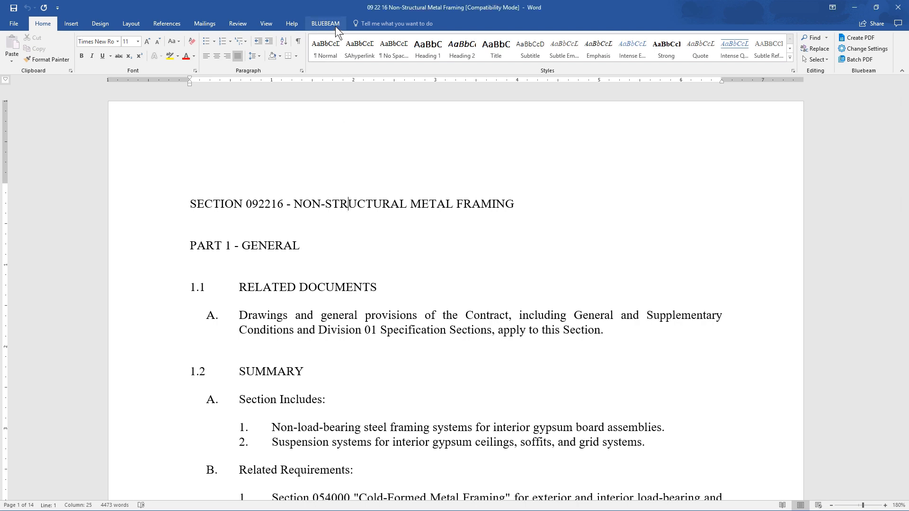
# Step: Create a single PDF of the specification with the Bluebeam Create PDF command
pyautogui.click(325, 23)
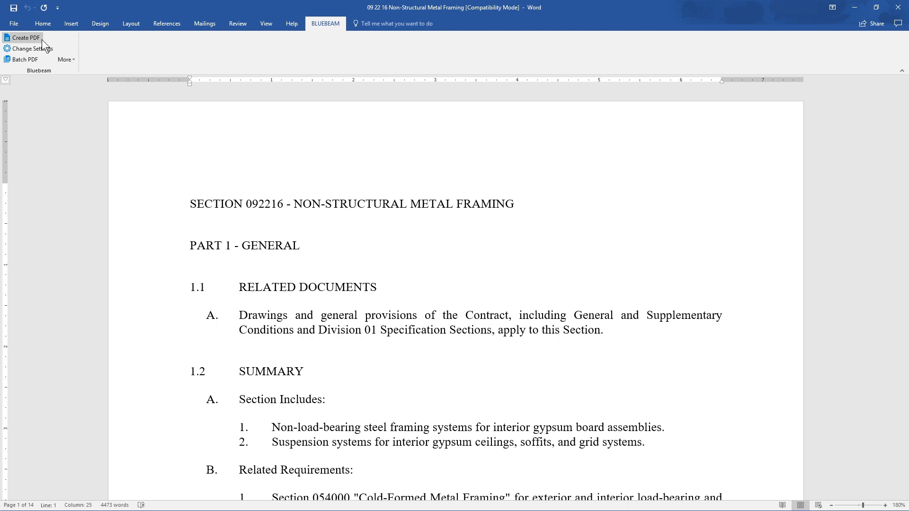
pyautogui.click(24, 37)
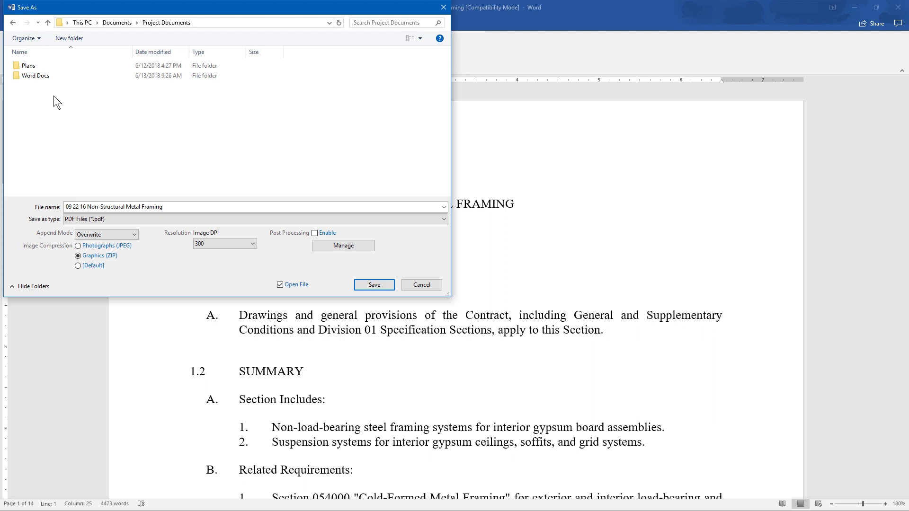
pyautogui.moveTo(417, 270)
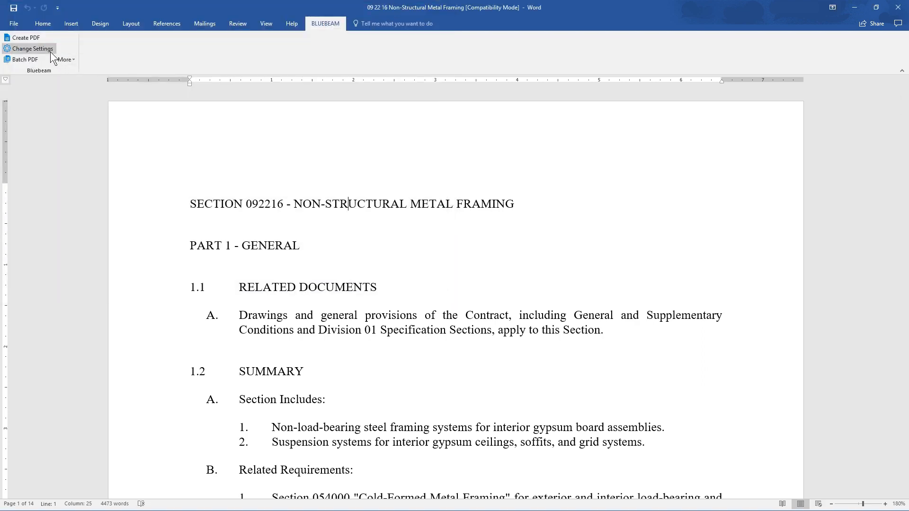
# Step: Review the Bluebeam output folder options, keep the default, and show the Page Setup choices
pyautogui.click(31, 48)
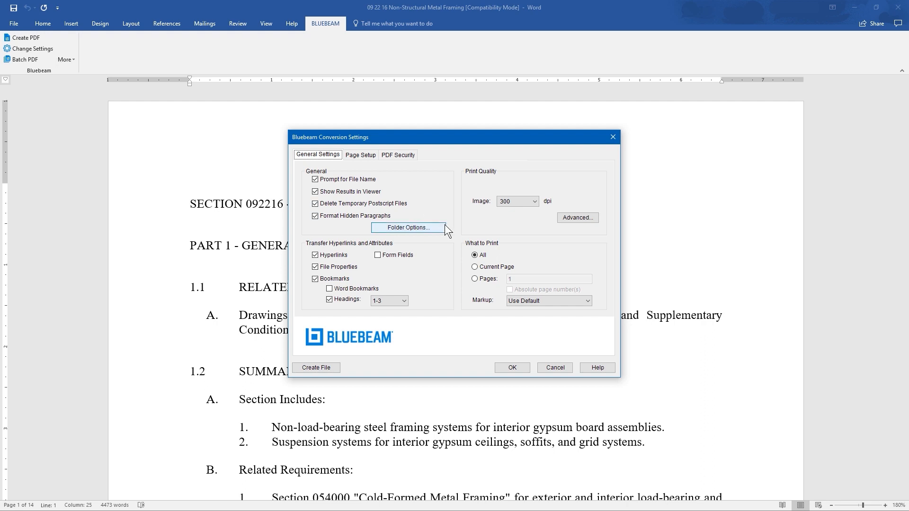
pyautogui.click(407, 227)
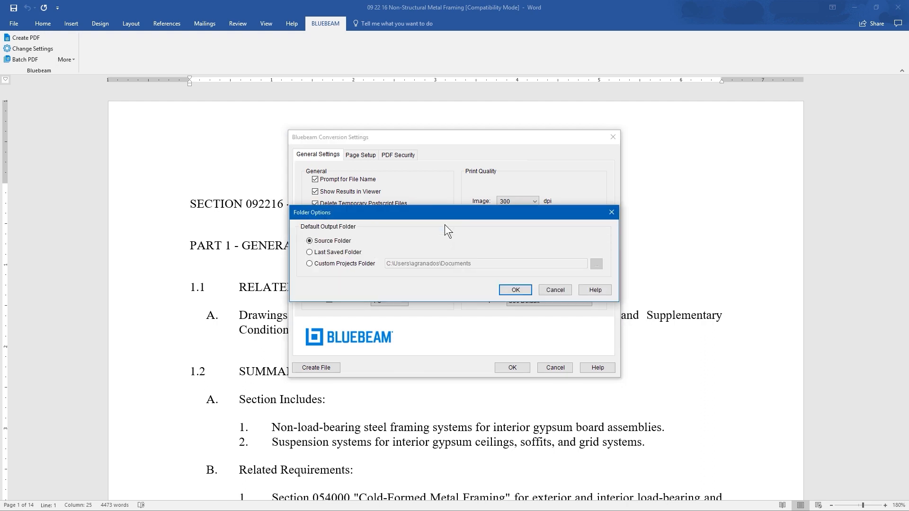
pyautogui.click(515, 290)
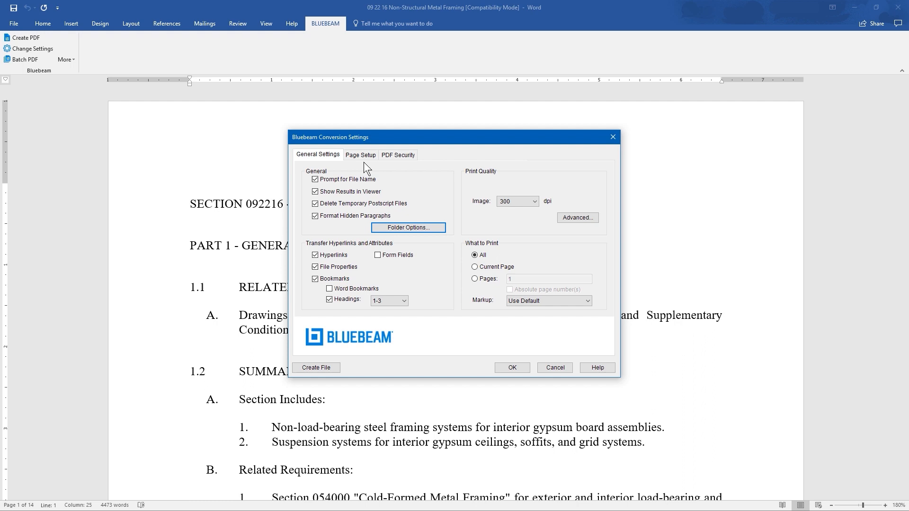
pyautogui.click(359, 155)
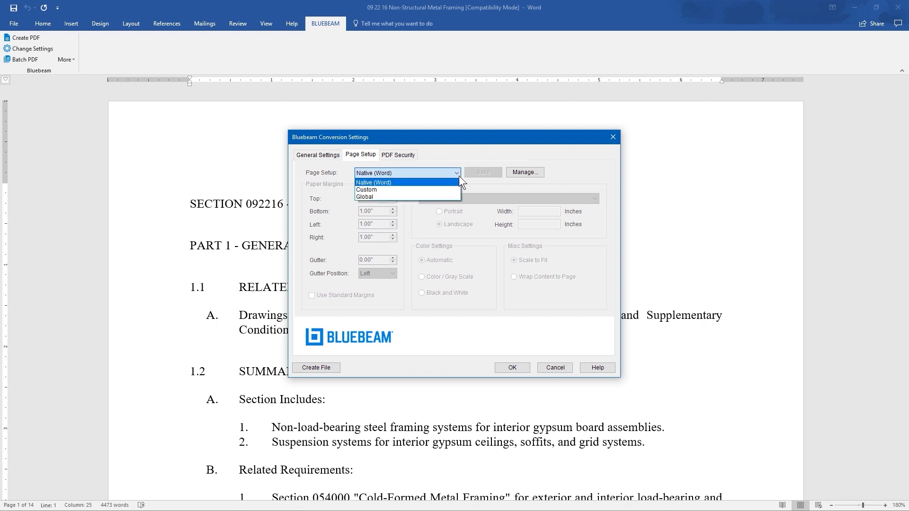
# Step: Compare the Custom and Global page setups in the Bluebeam conversion settings
pyautogui.click(367, 189)
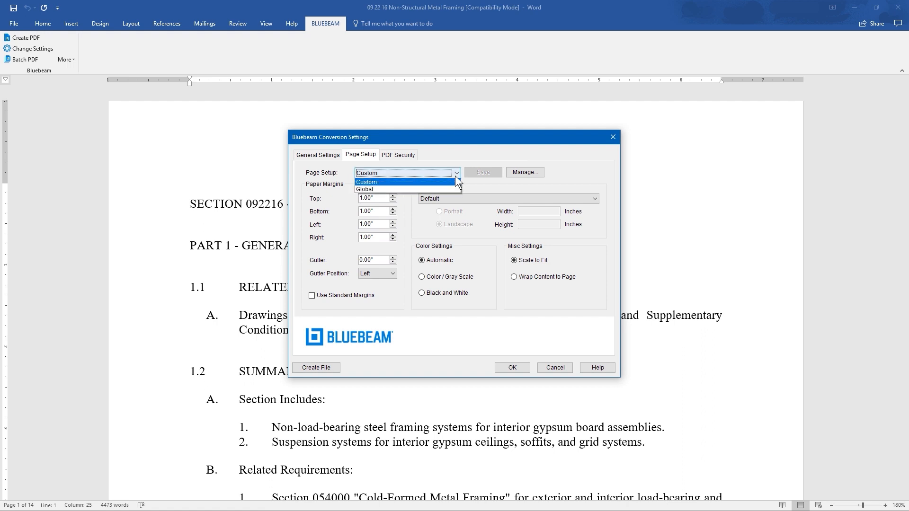
pyautogui.click(363, 190)
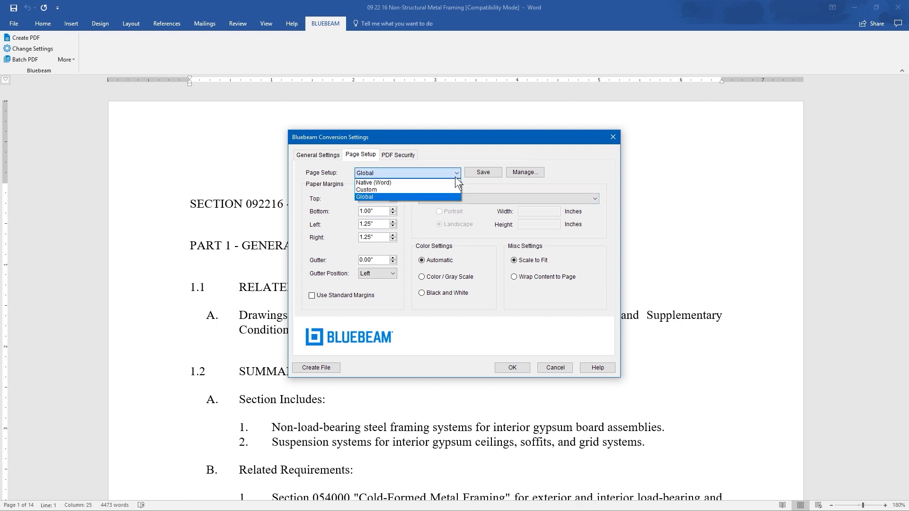
pyautogui.click(398, 154)
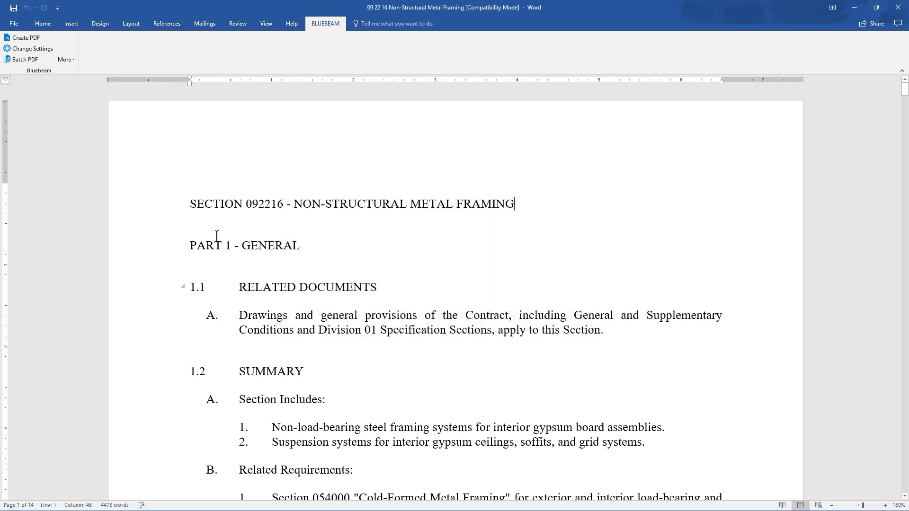
pyautogui.moveTo(23, 59)
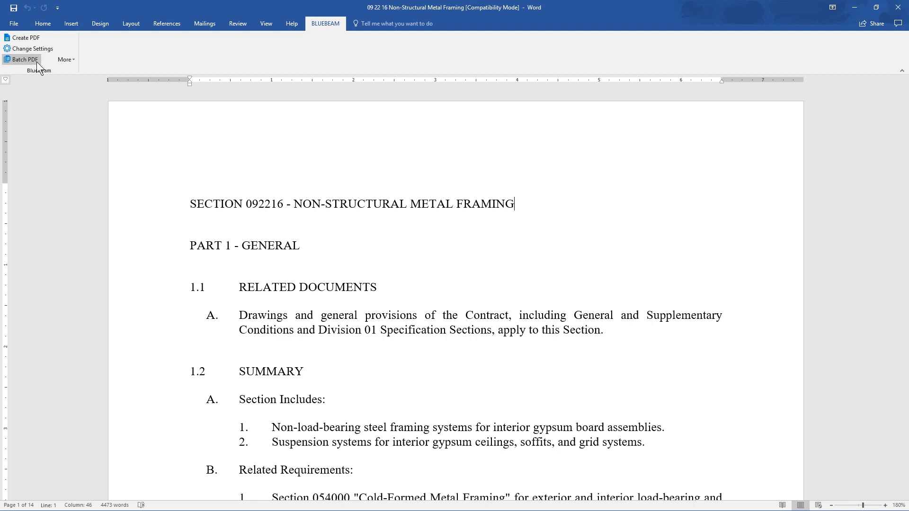
# Step: Start Bluebeam Batch PDF, continuing past the unsaved-document warning
pyautogui.click(22, 59)
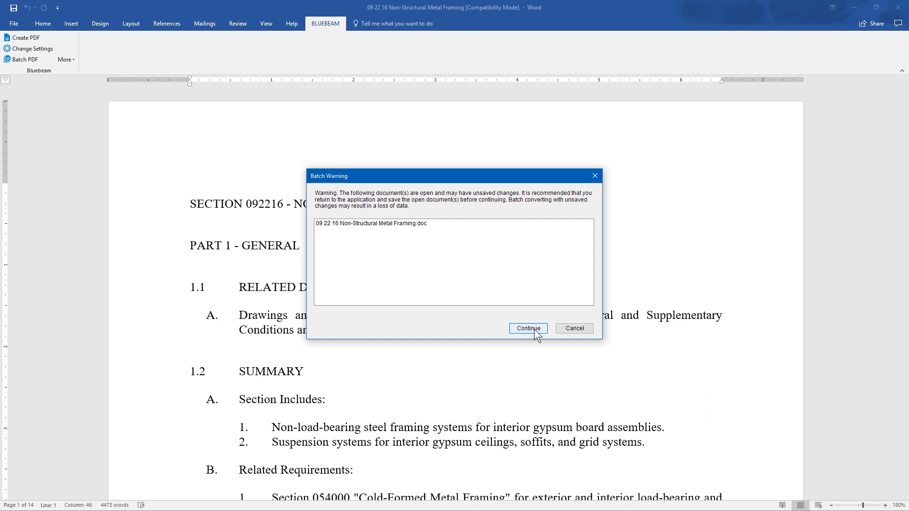
pyautogui.click(527, 329)
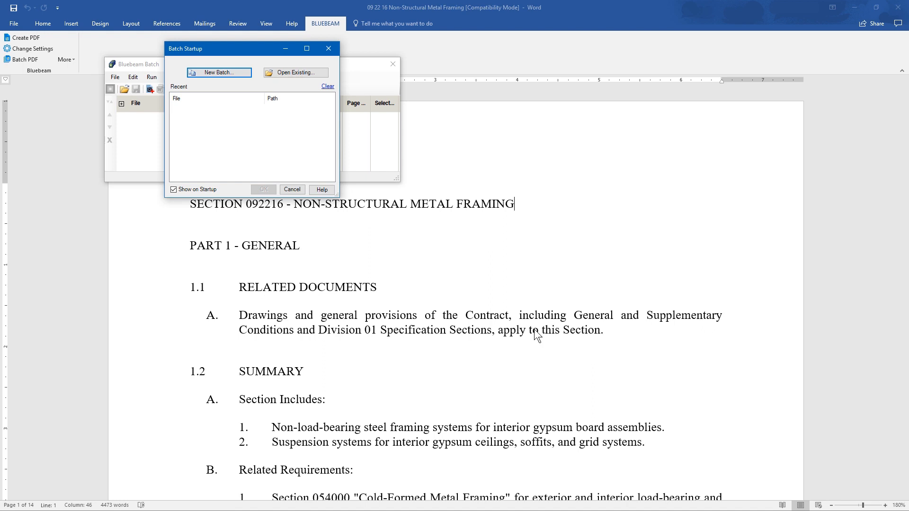
# Step: Start a new batch with the Word Docs folder as its source
pyautogui.click(218, 72)
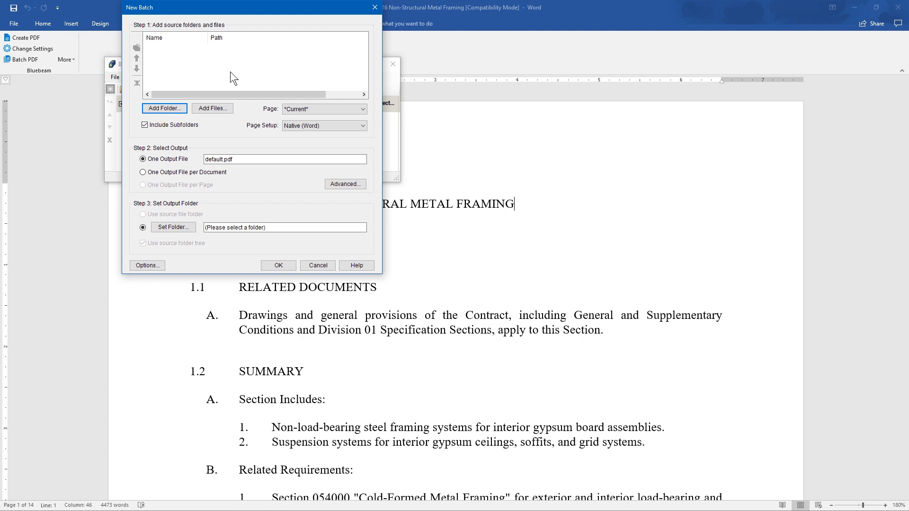
pyautogui.click(173, 227)
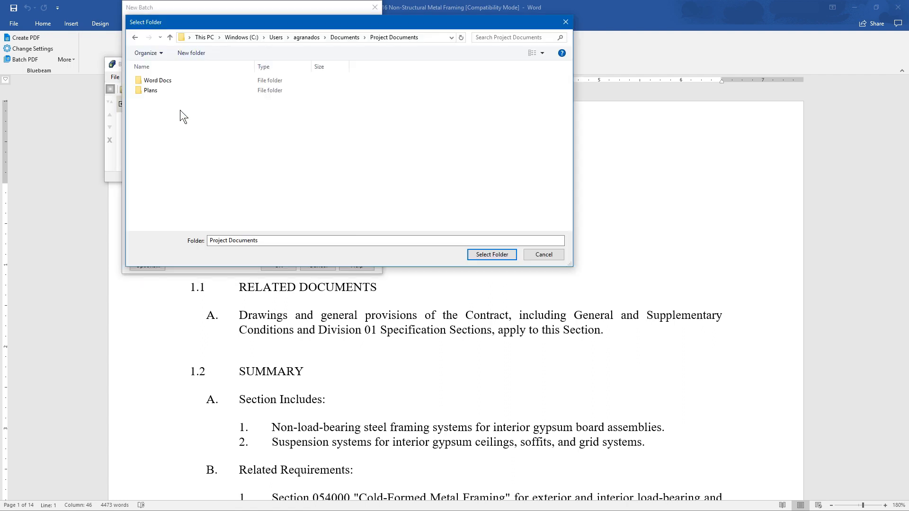
pyautogui.click(491, 255)
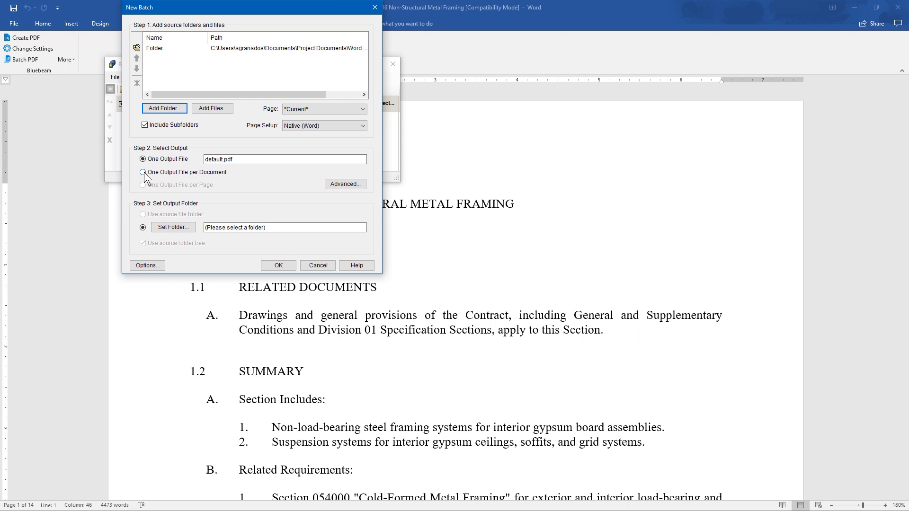
# Step: Produce one PDF per document saved into each source file's folder, leaving advanced settings unchanged
pyautogui.click(143, 173)
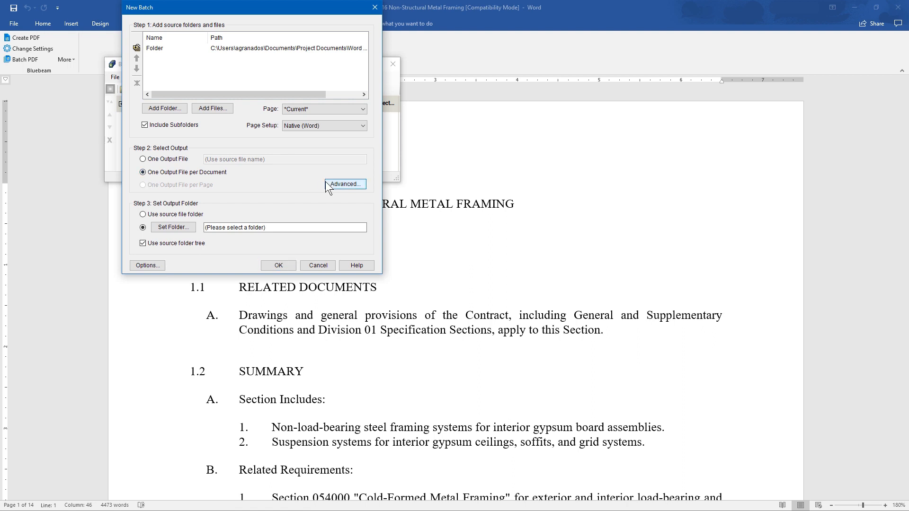
pyautogui.click(344, 184)
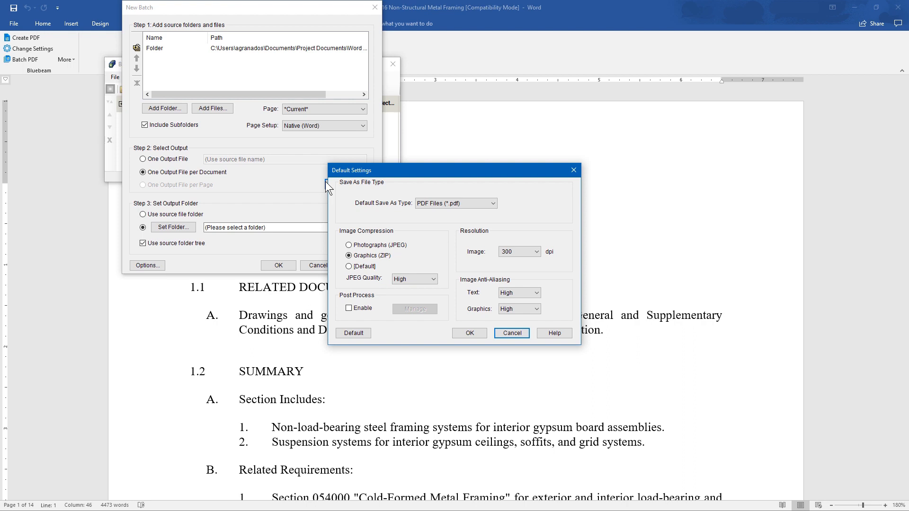
pyautogui.click(510, 332)
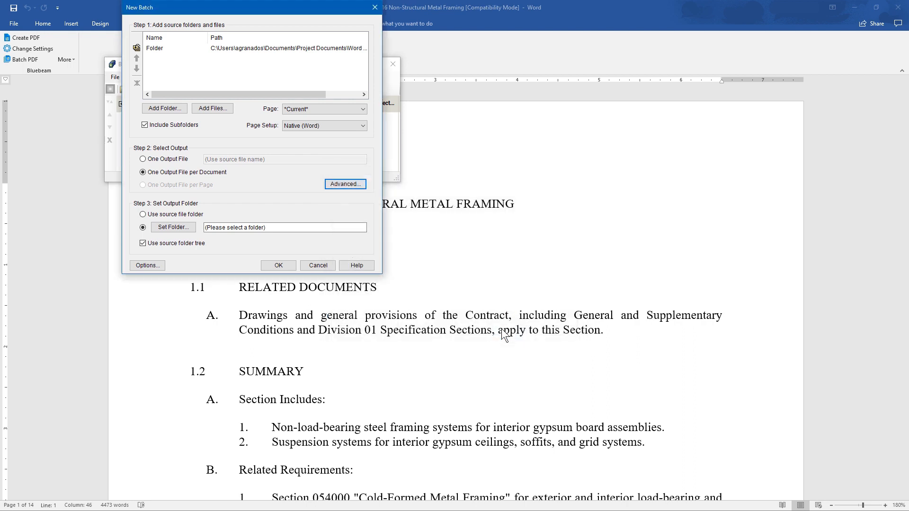
pyautogui.click(143, 214)
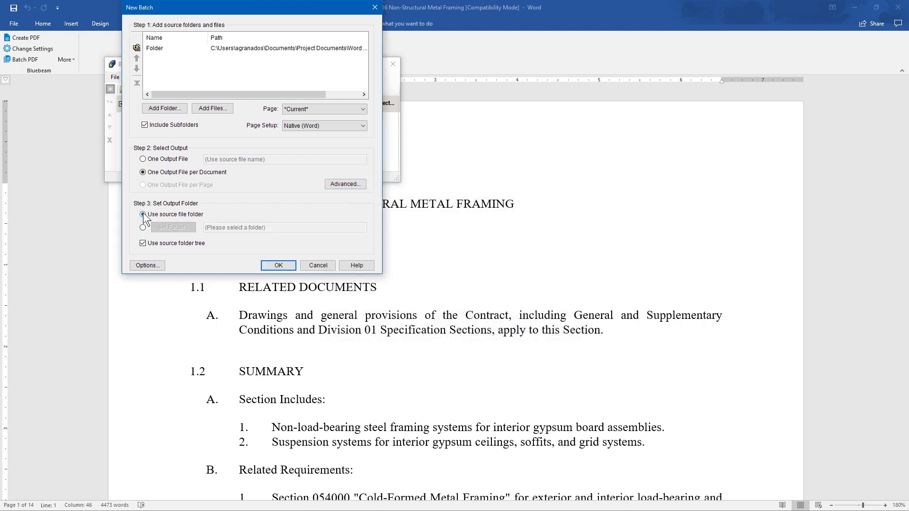
pyautogui.click(147, 265)
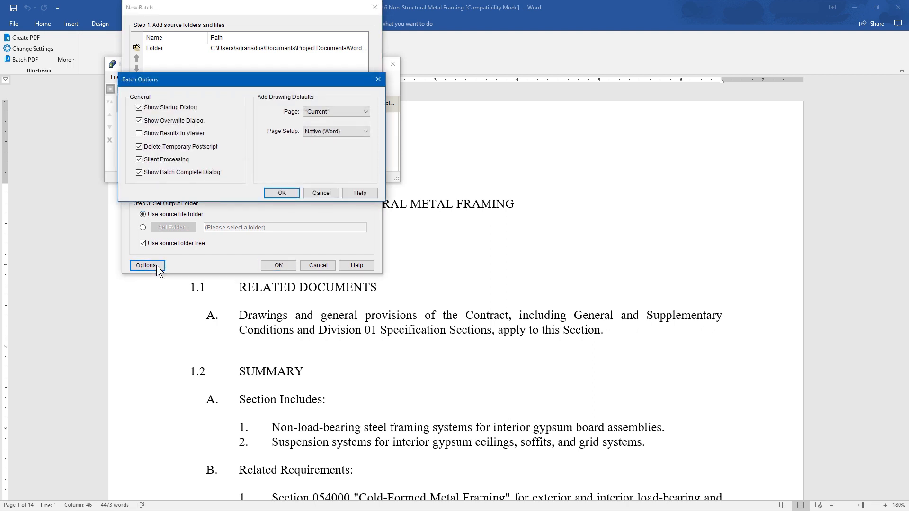
# Step: Confirm the batch options and run Batch Convert on every listed document
pyautogui.click(281, 192)
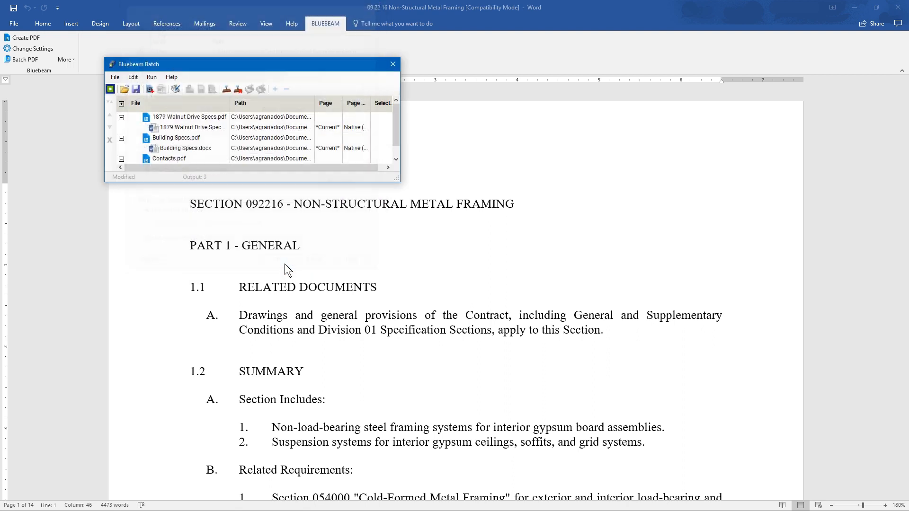
pyautogui.click(151, 77)
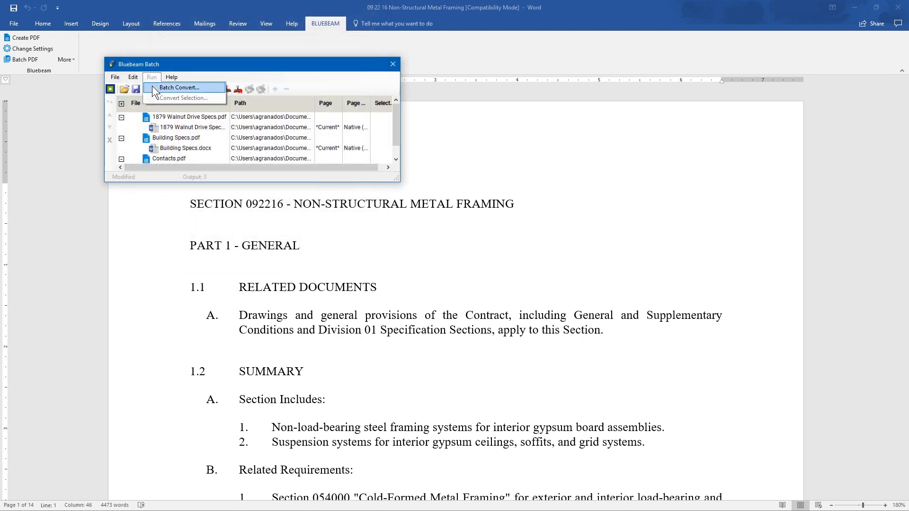
pyautogui.click(392, 64)
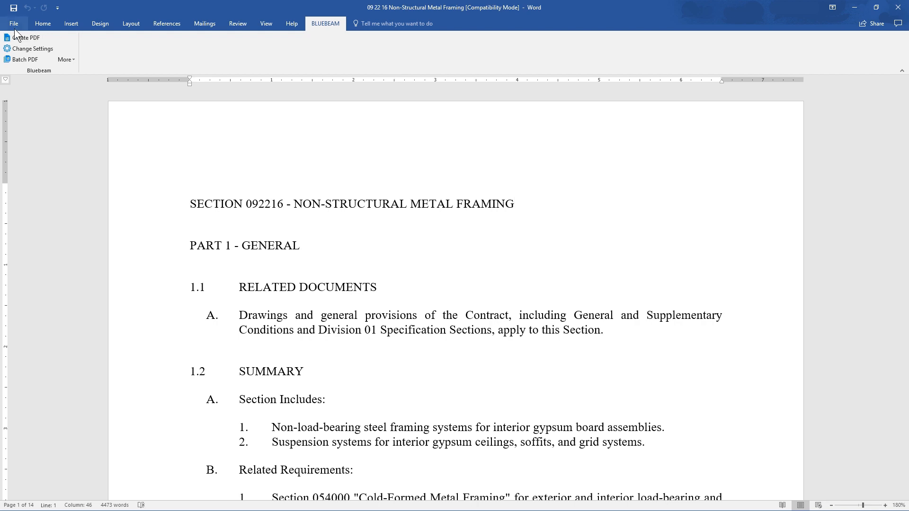
# Step: Show Word's print screen for the specification with Bluebeam PDF as the printer
pyautogui.click(12, 23)
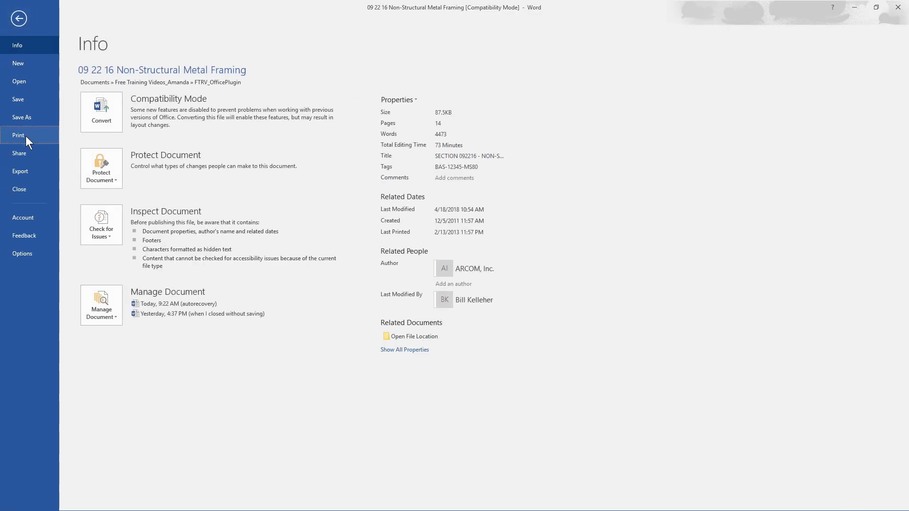
pyautogui.click(17, 135)
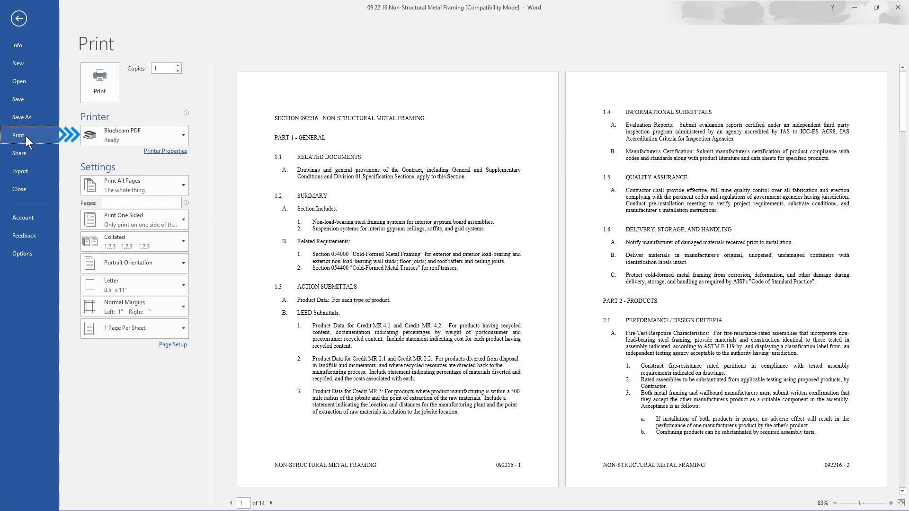